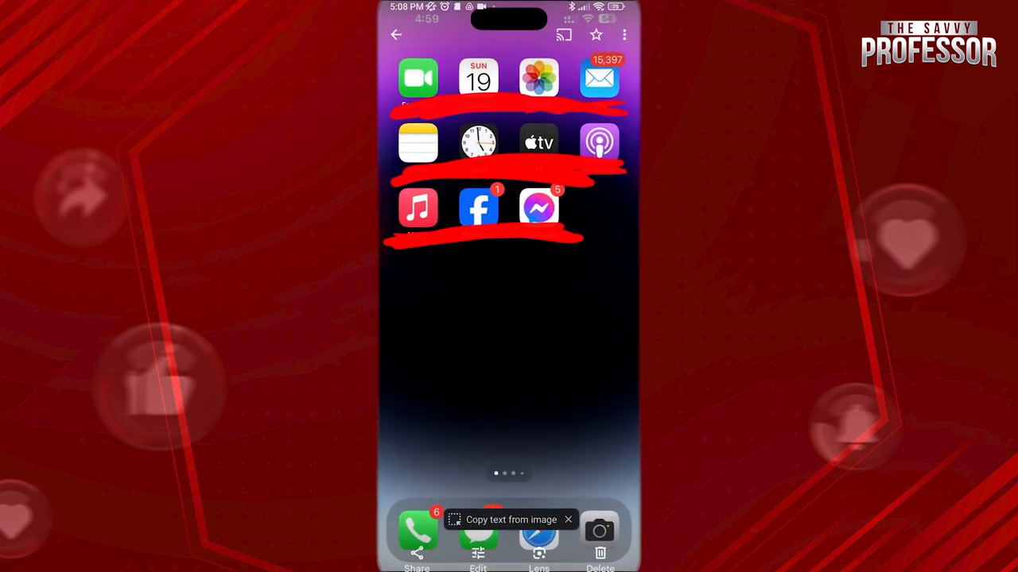
# Step: Begin editing the red-scribbled screenshot and move from Suggestions to the tools
pyautogui.click(477, 549)
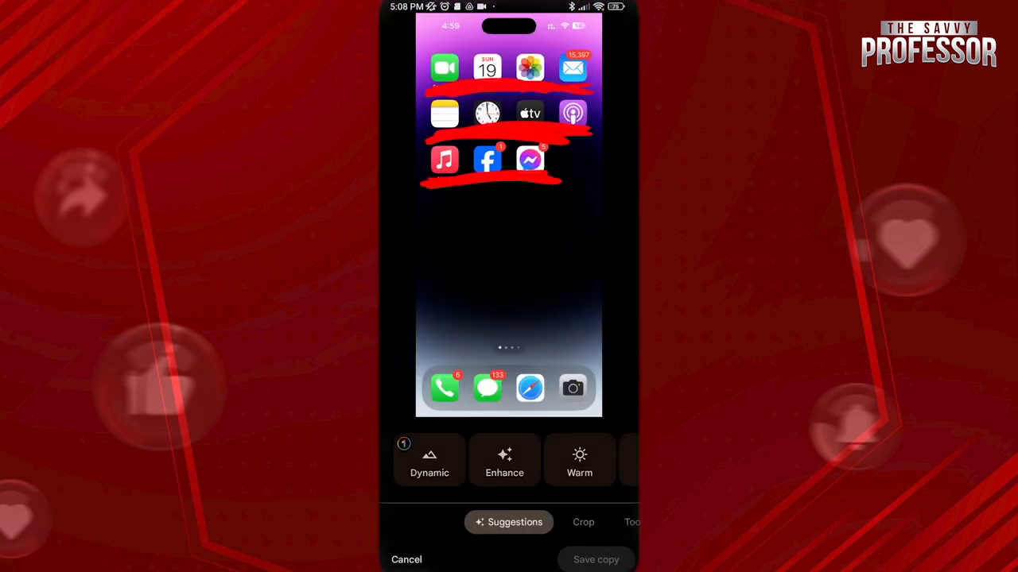
pyautogui.hscroll(-3)
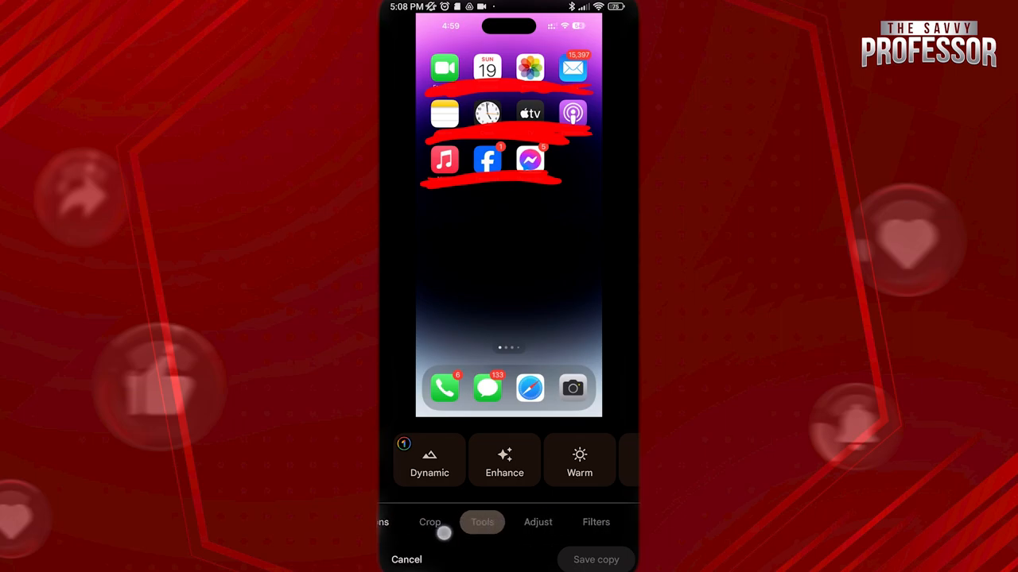
# Step: In Adjust, raise the brightness and set contrast to 100, then reach White point
pyautogui.click(509, 521)
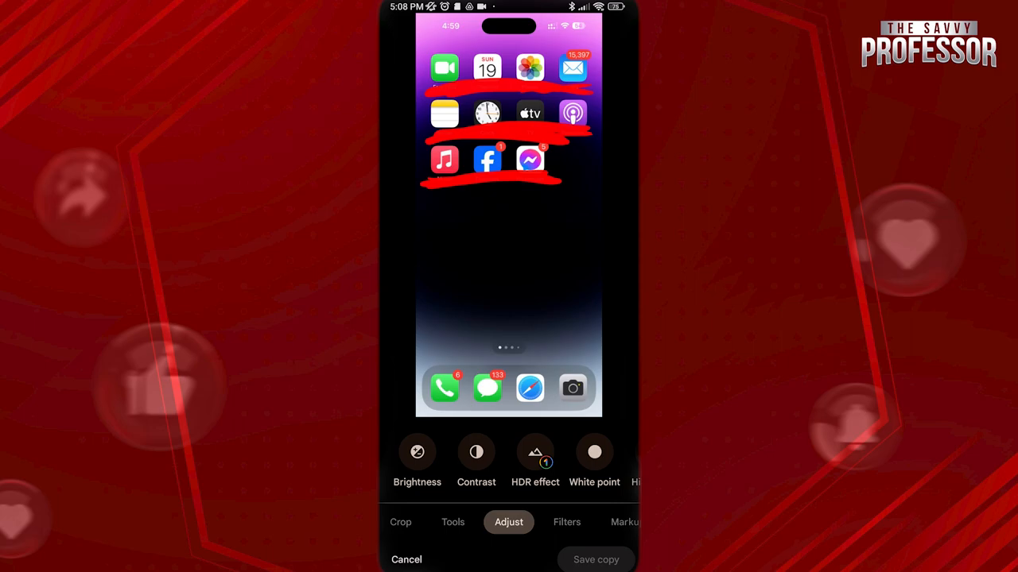
pyautogui.click(416, 452)
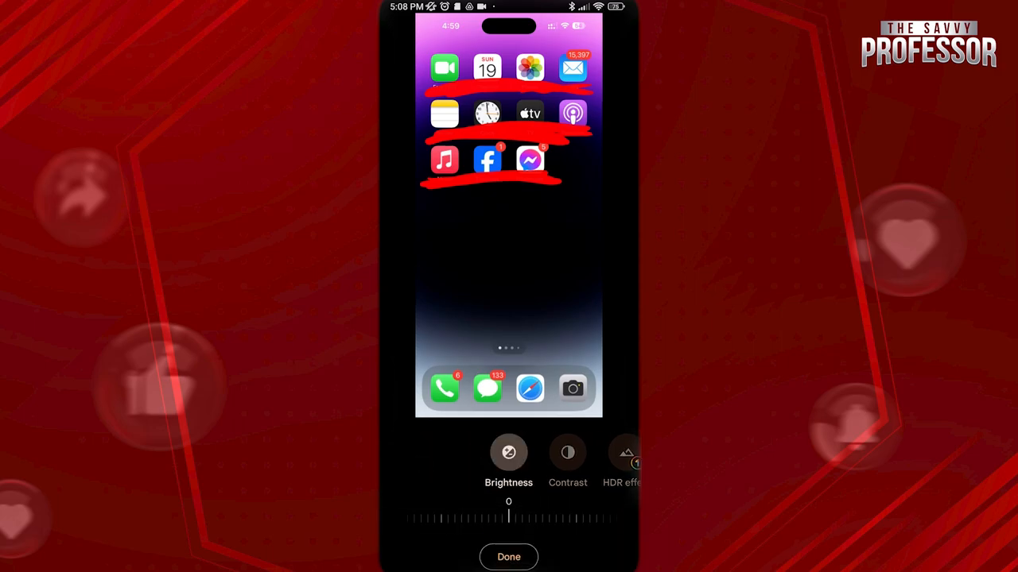
pyautogui.moveTo(509, 519); pyautogui.dragTo(612, 518)
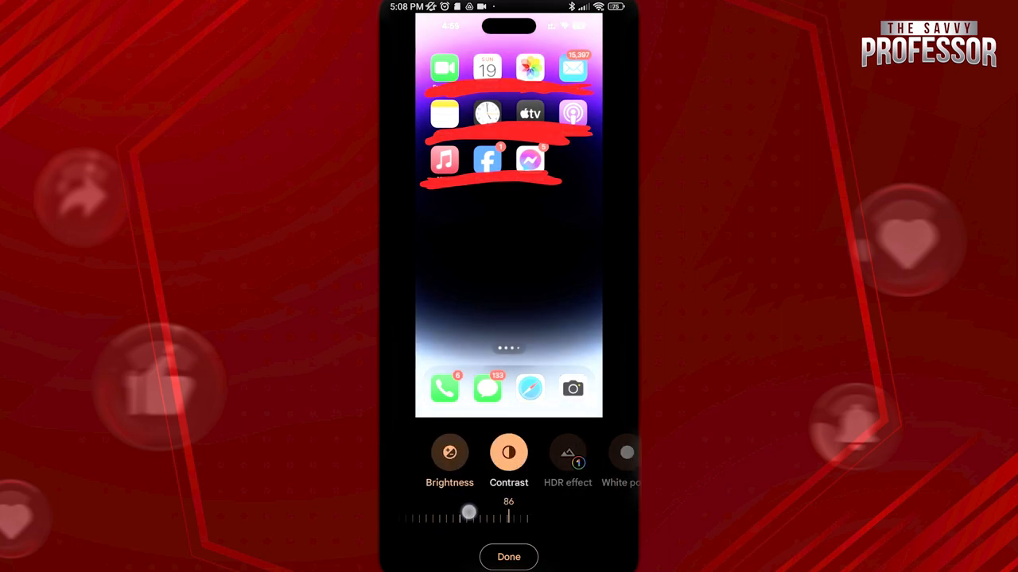
pyautogui.moveTo(469, 518); pyautogui.dragTo(509, 518)
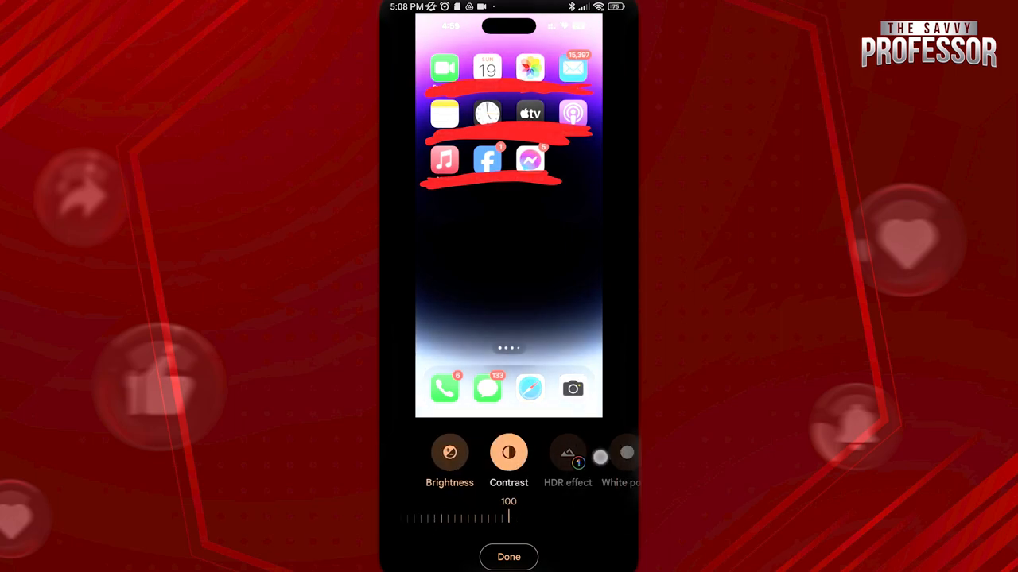
pyautogui.hscroll(-3)
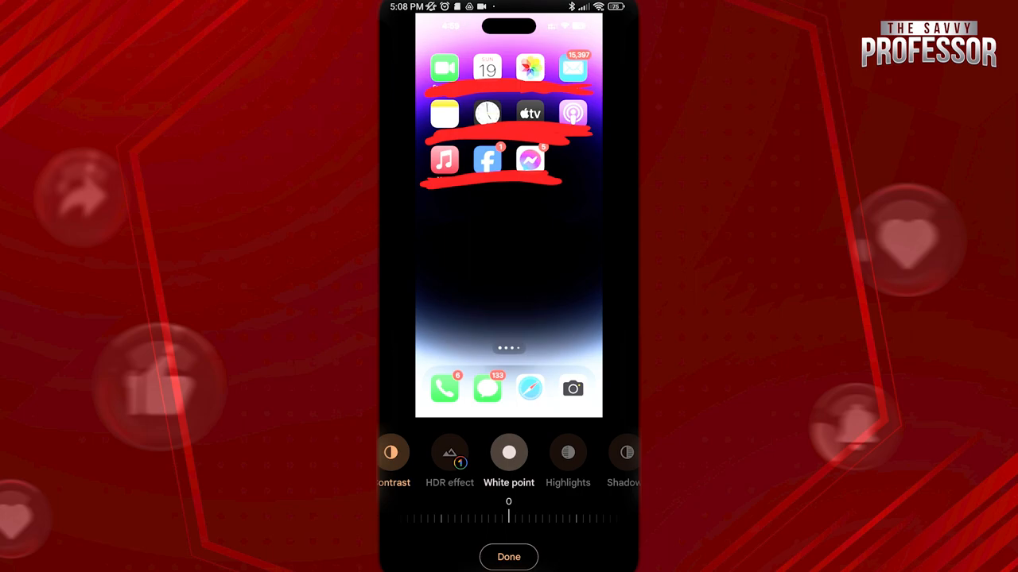